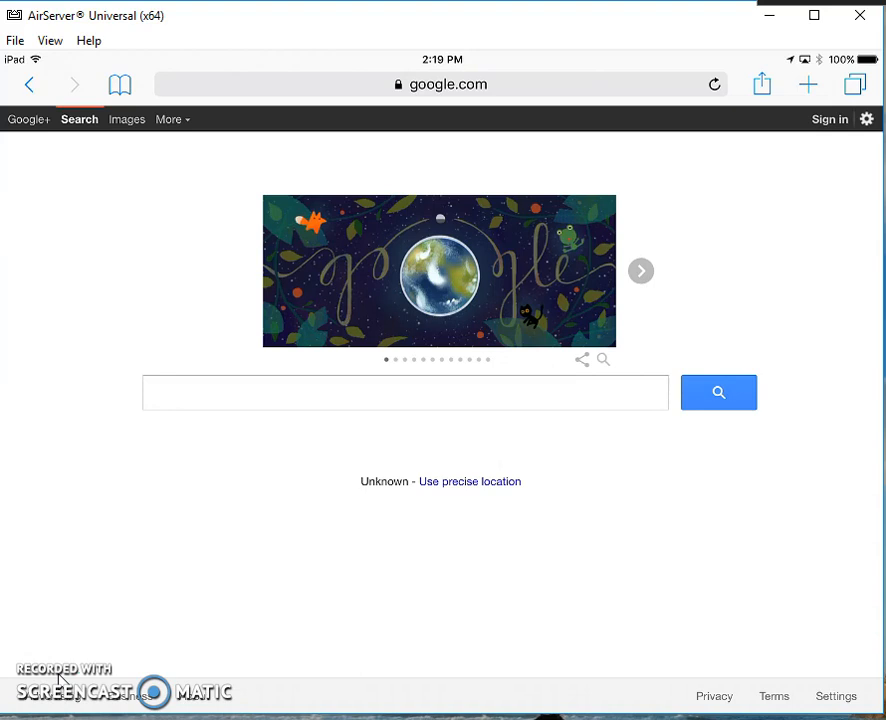
Step: Switch from Google web search to the Google Images search page
click(126, 120)
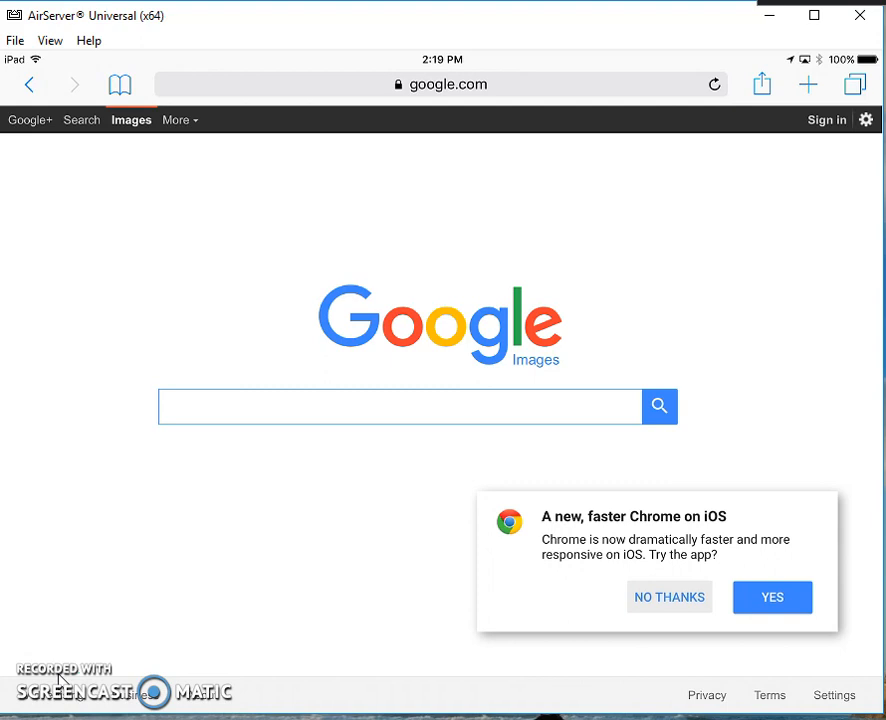
Step: Dismiss the Chrome app prompt and show the settings menu with advanced search
click(668, 596)
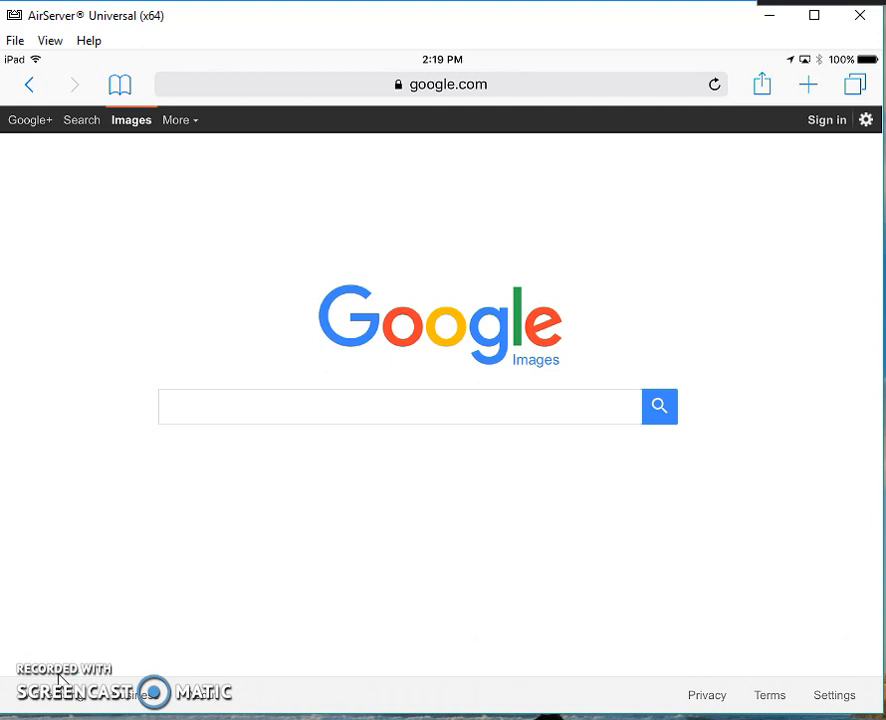
click(834, 694)
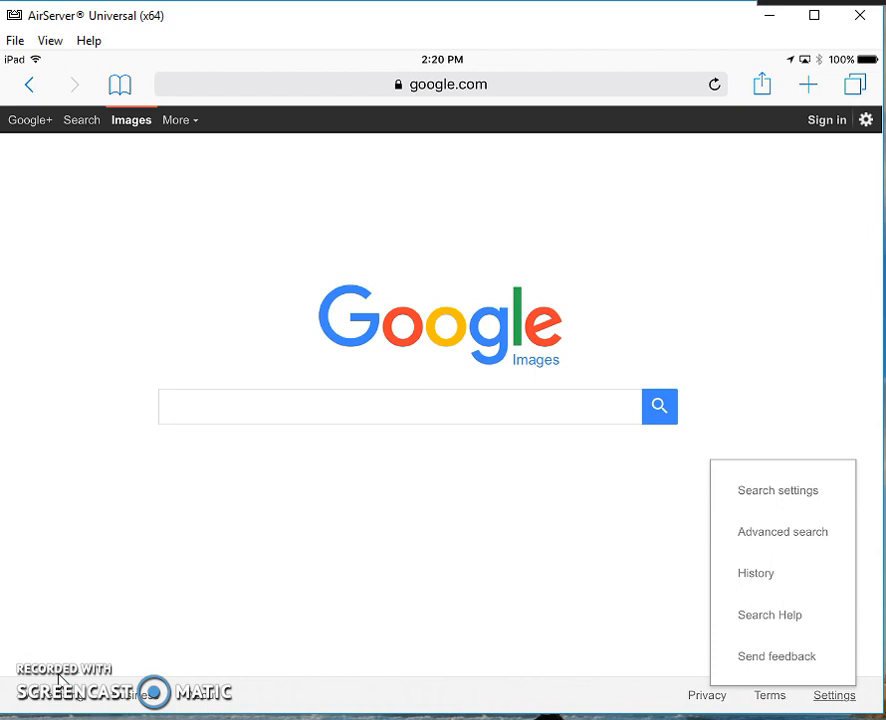
Step: In Advanced Image Search, set usage rights to 'free to use, share or modify'
click(782, 532)
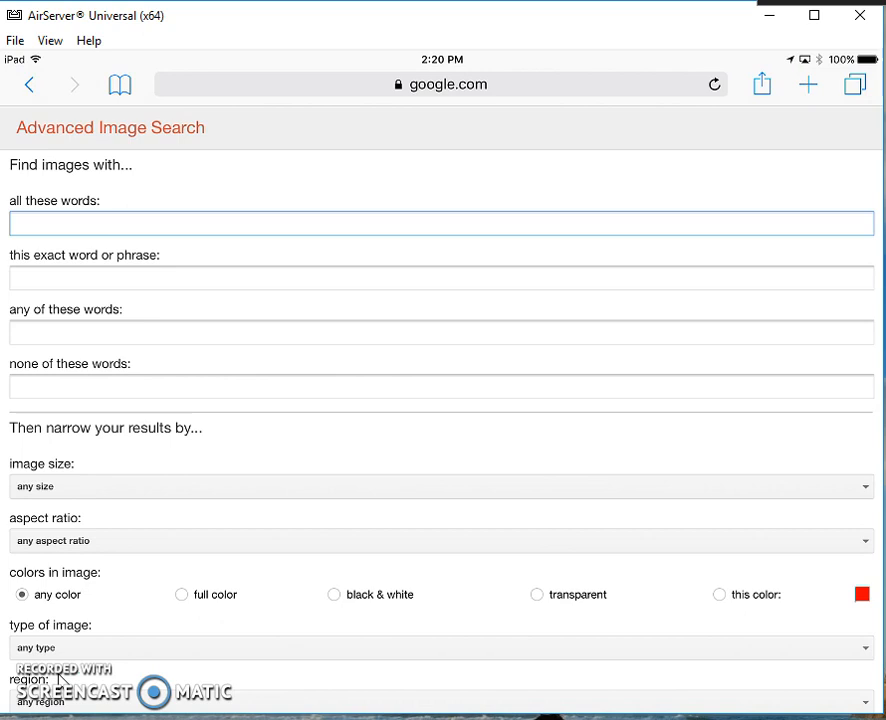
scroll(down, 3)
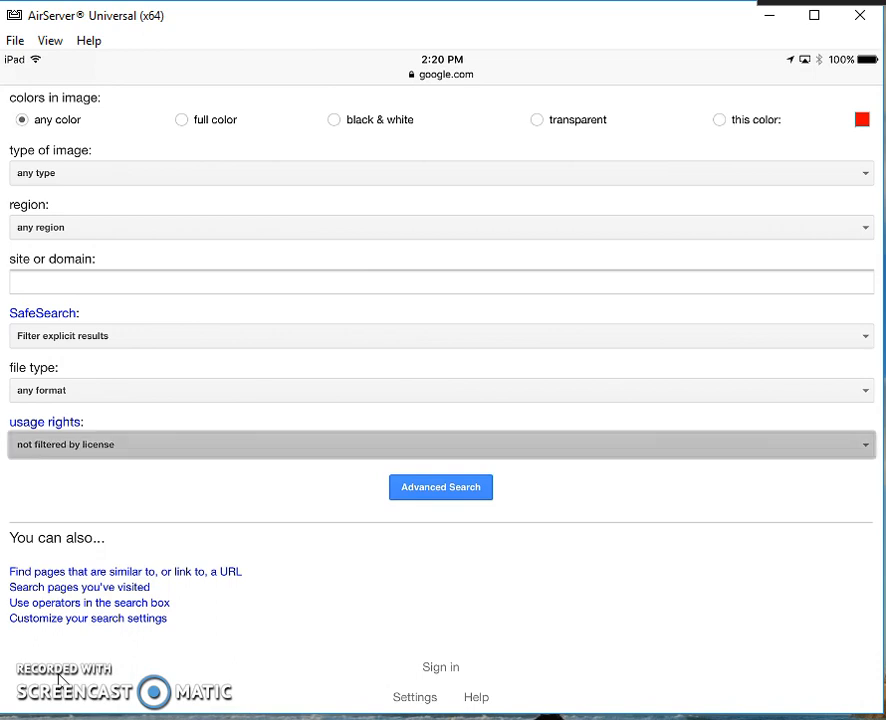
click(440, 444)
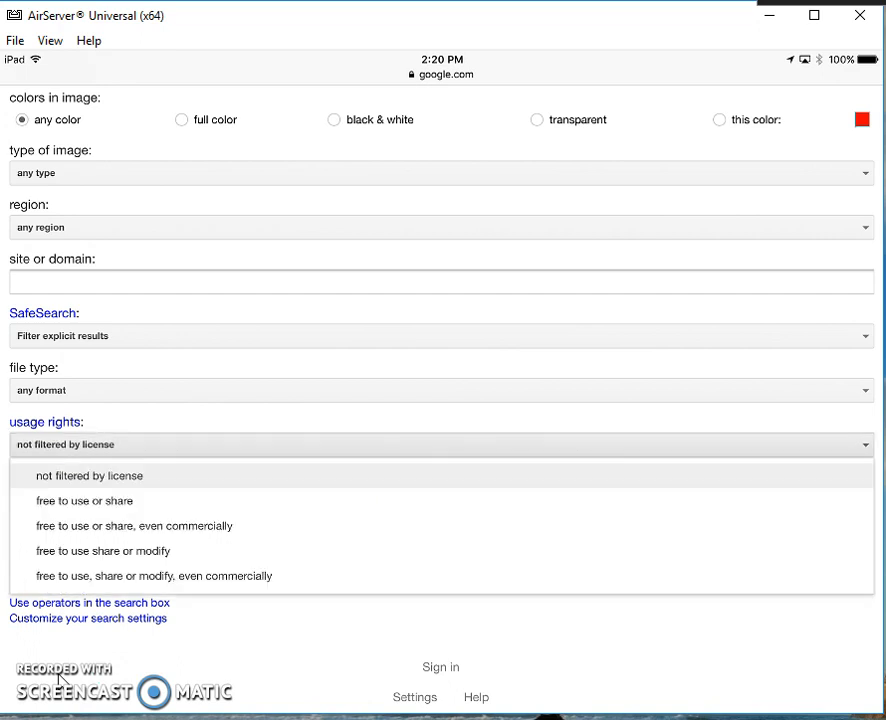
click(102, 552)
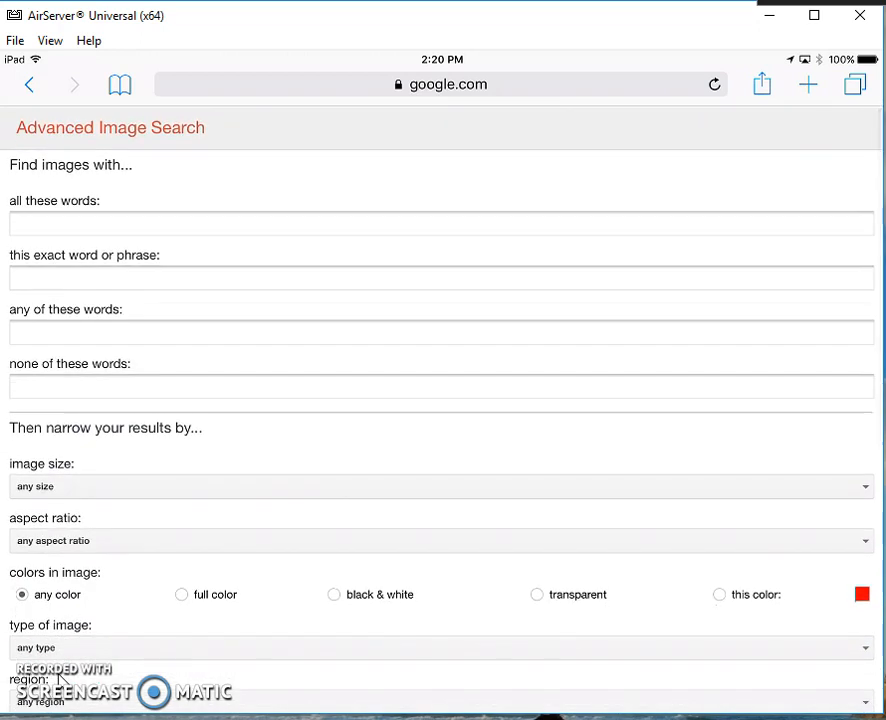
Step: Enter 'Rainforest' in the 'all these words' field
click(442, 224)
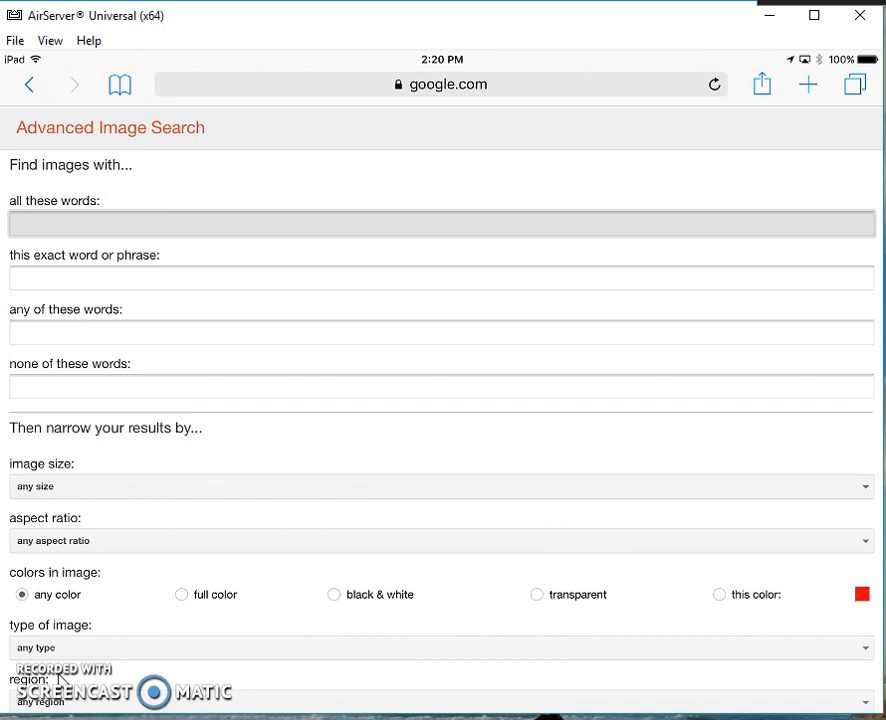
text(Rainfor)
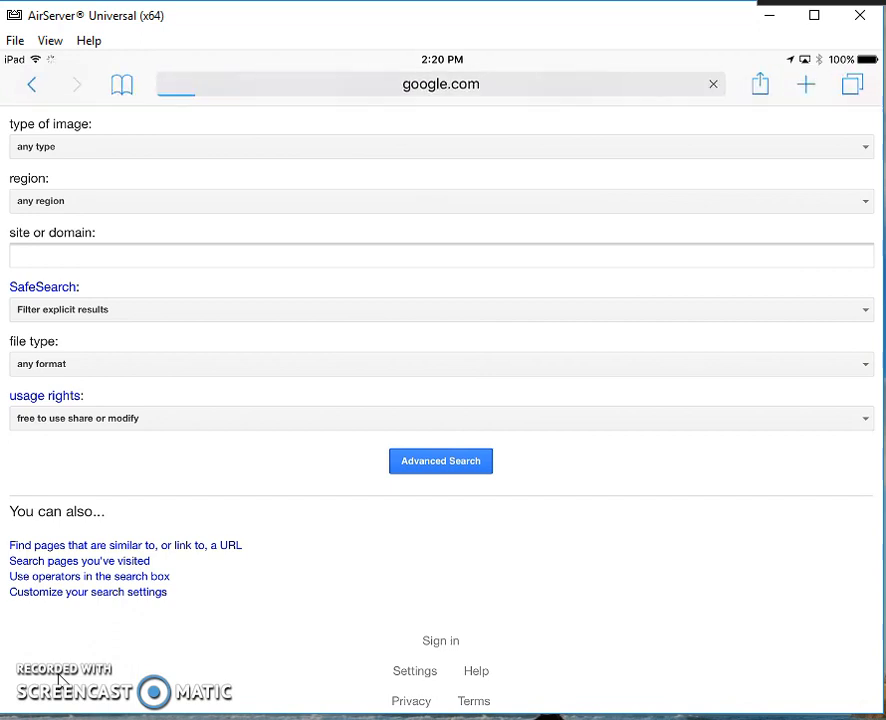
Step: Run the advanced search to list rainforest images labeled for noncommercial reuse with modification
click(440, 460)
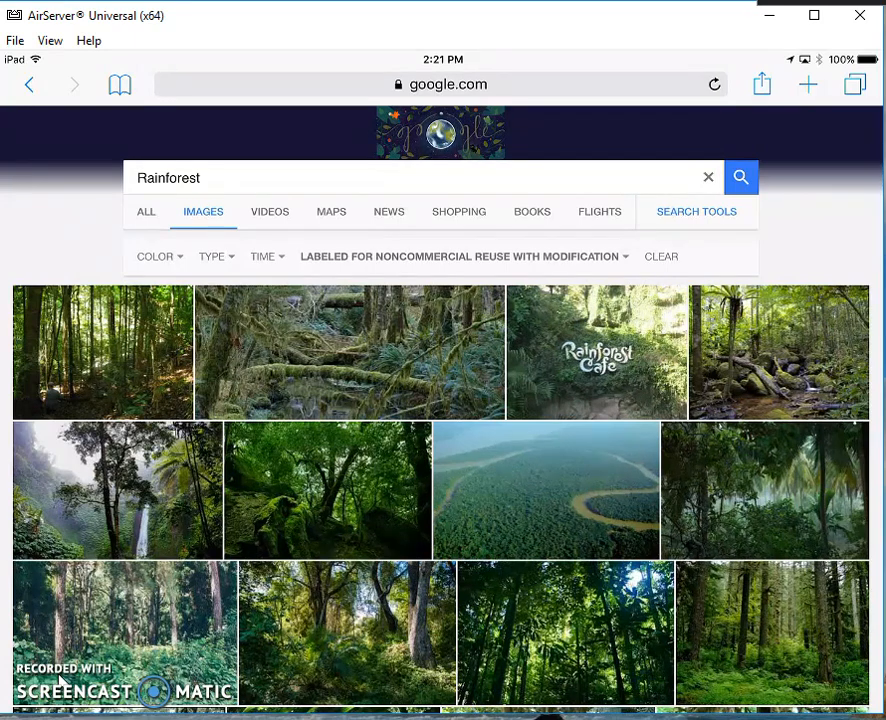
scroll(down, 3)
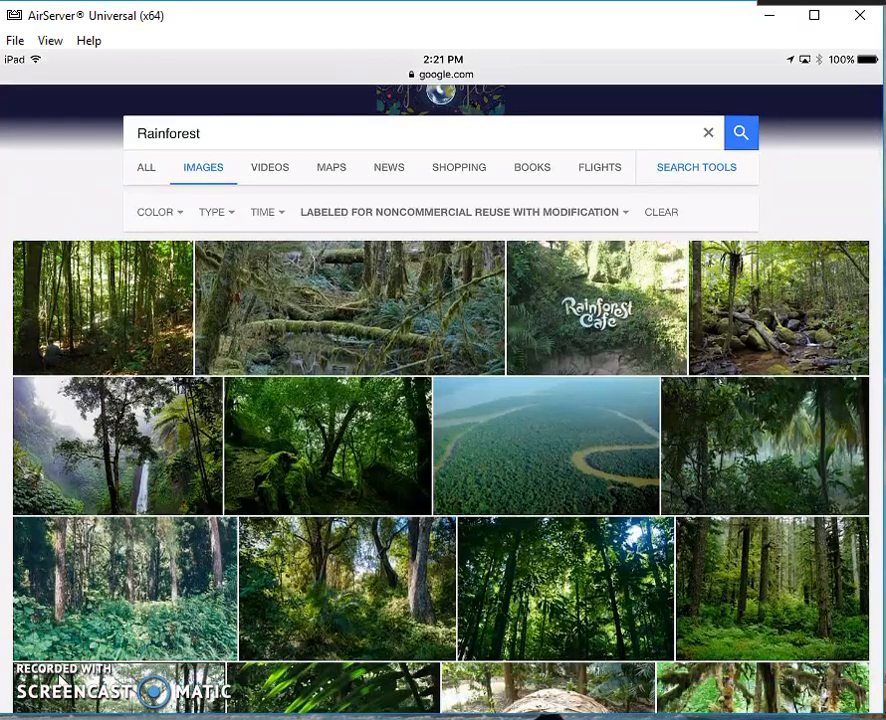